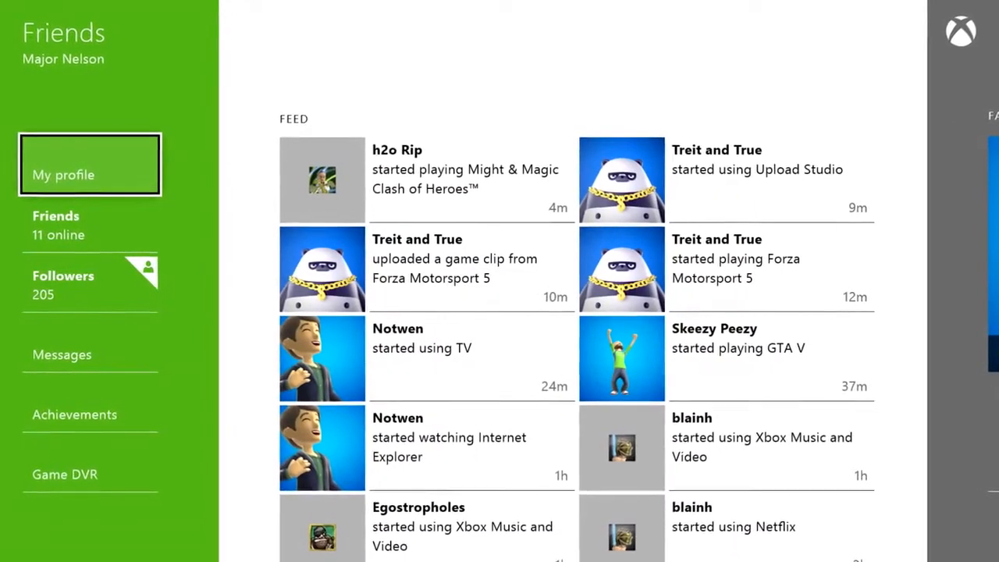
# View My profile, then show the full Your friends list with each friend's activity.
pyautogui.click(89, 174)
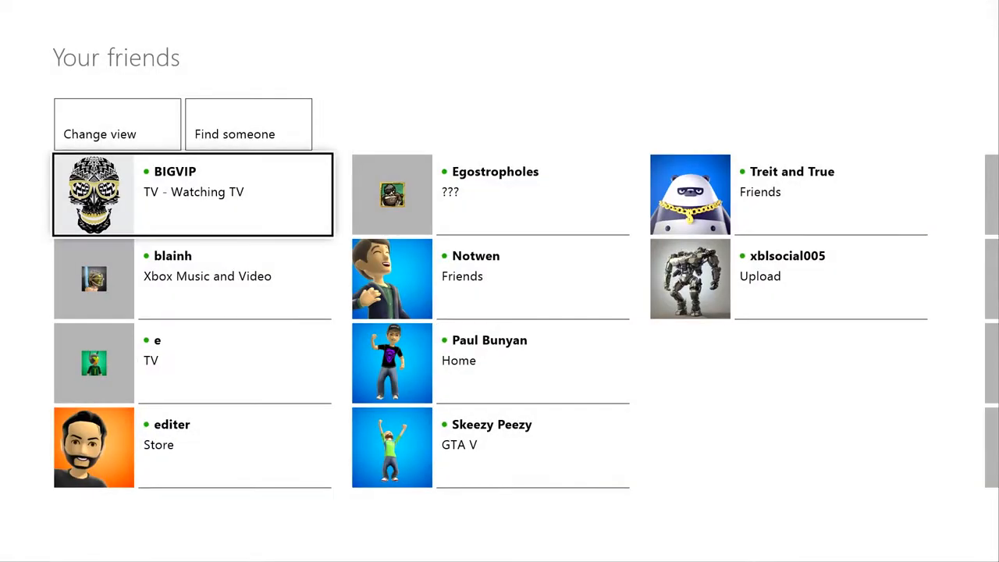
# Filter the list to Friends online, then go back to the Friends home favorites.
pyautogui.click(100, 133)
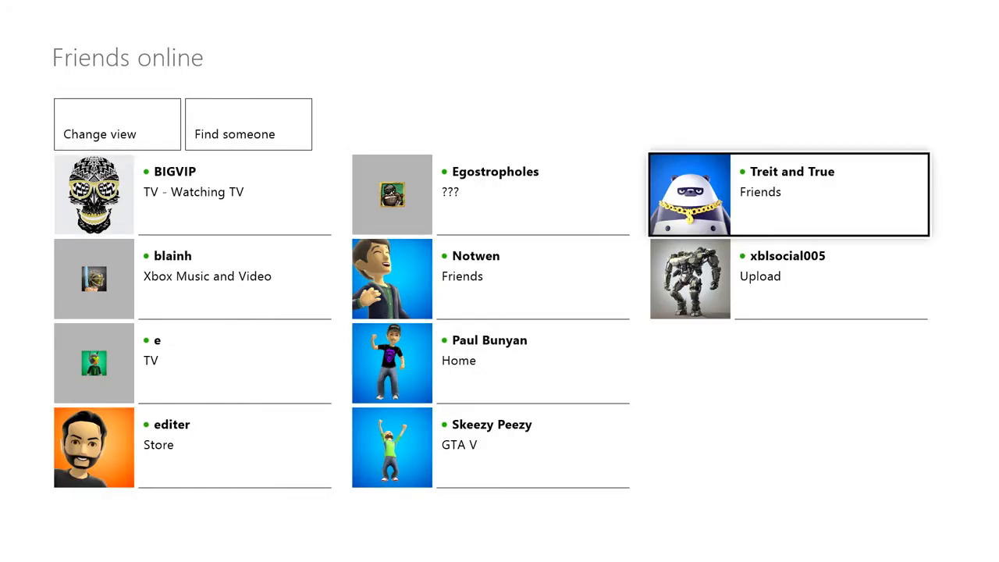
pyautogui.click(788, 194)
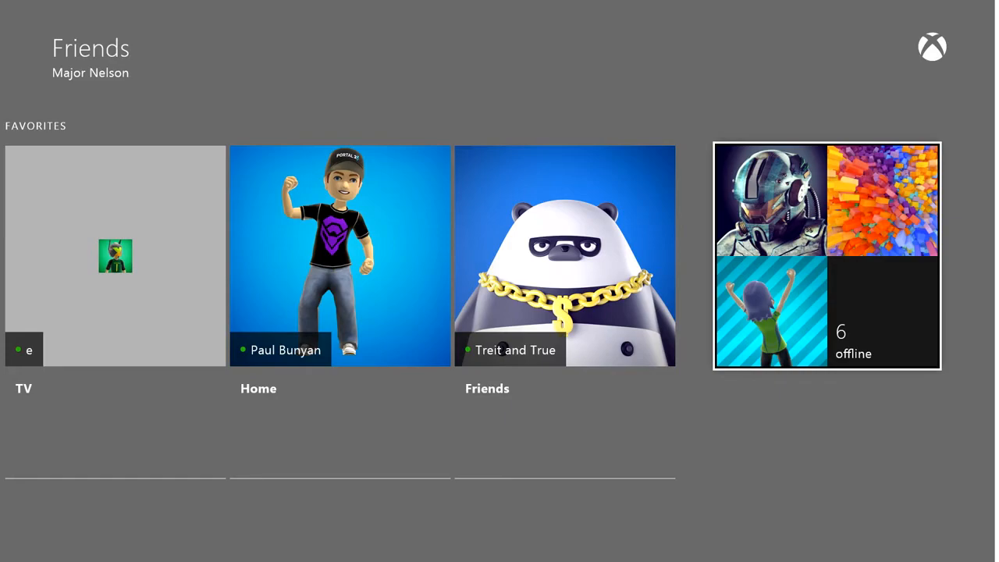
# View the first favorite's profile, then use Find someone to reach a non-friend's profile.
pyautogui.click(114, 256)
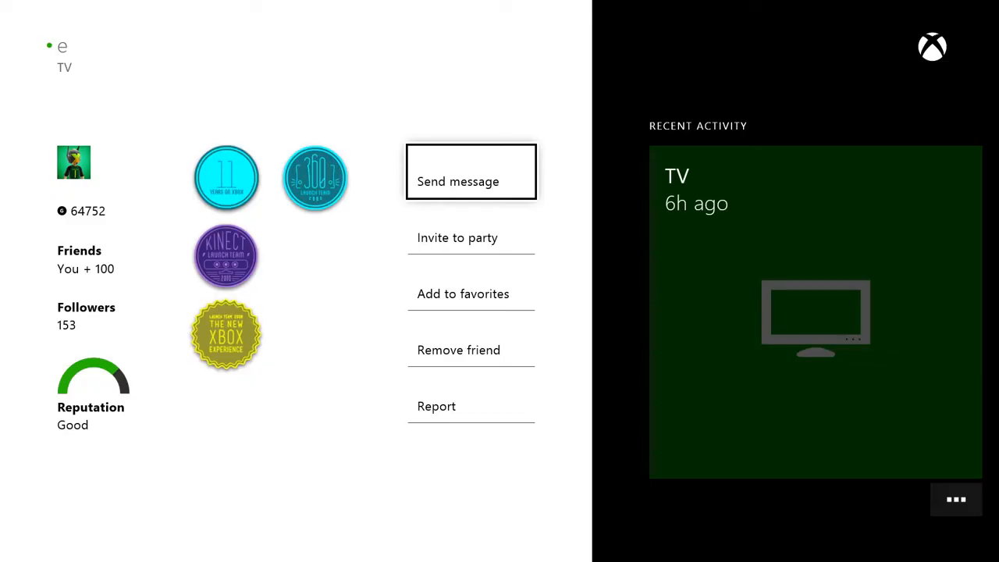
pyautogui.click(463, 293)
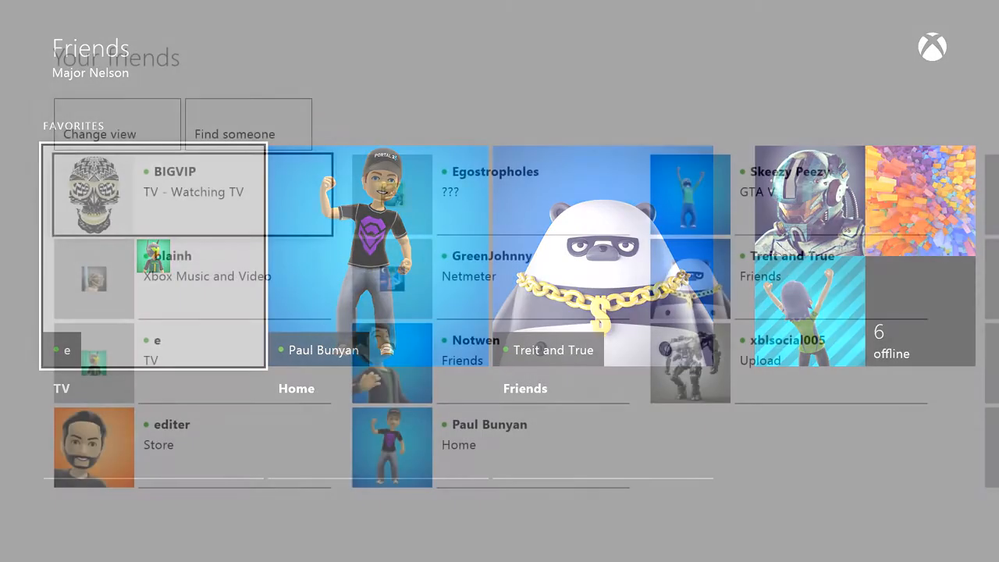
pyautogui.click(248, 125)
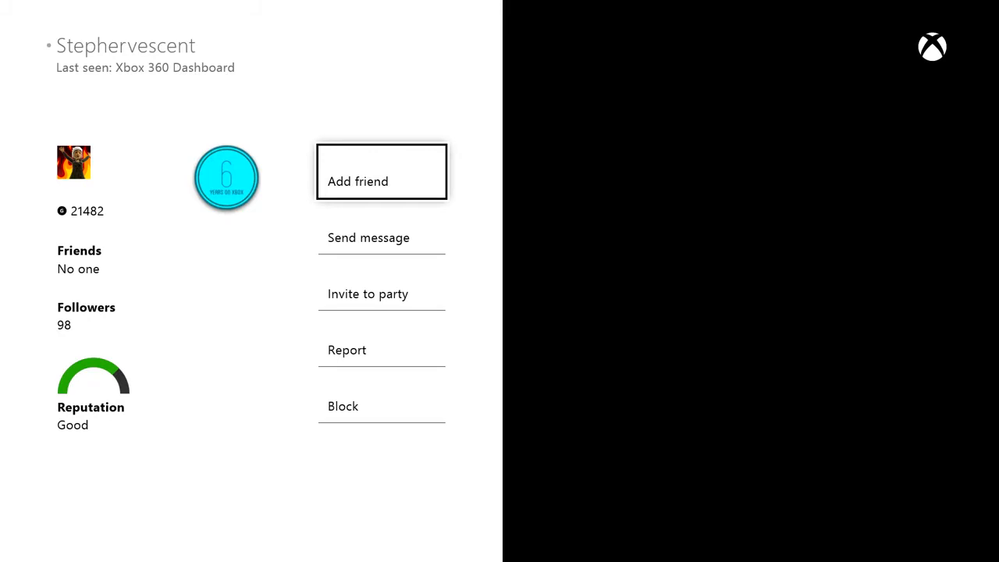
pyautogui.click(381, 172)
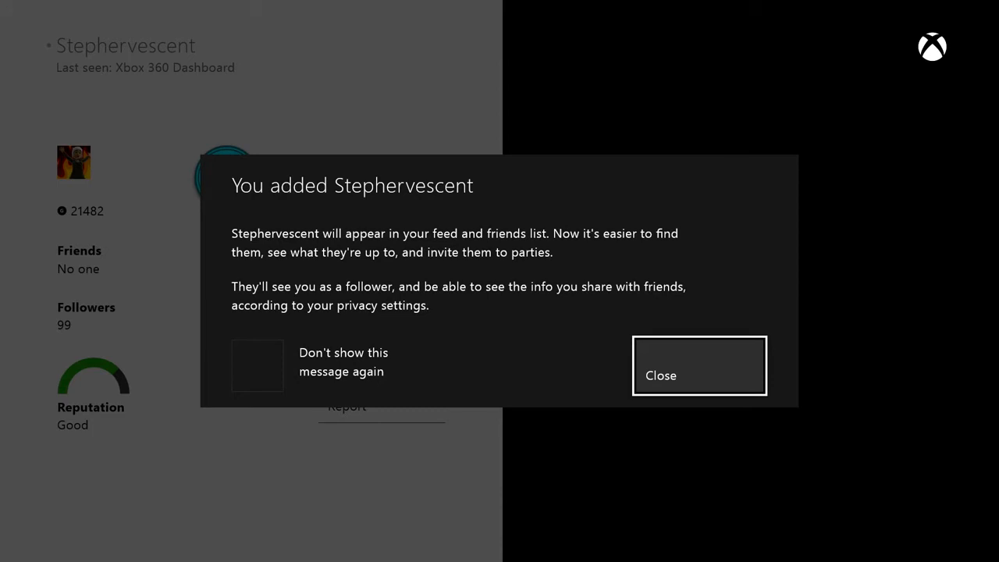
pyautogui.click(699, 376)
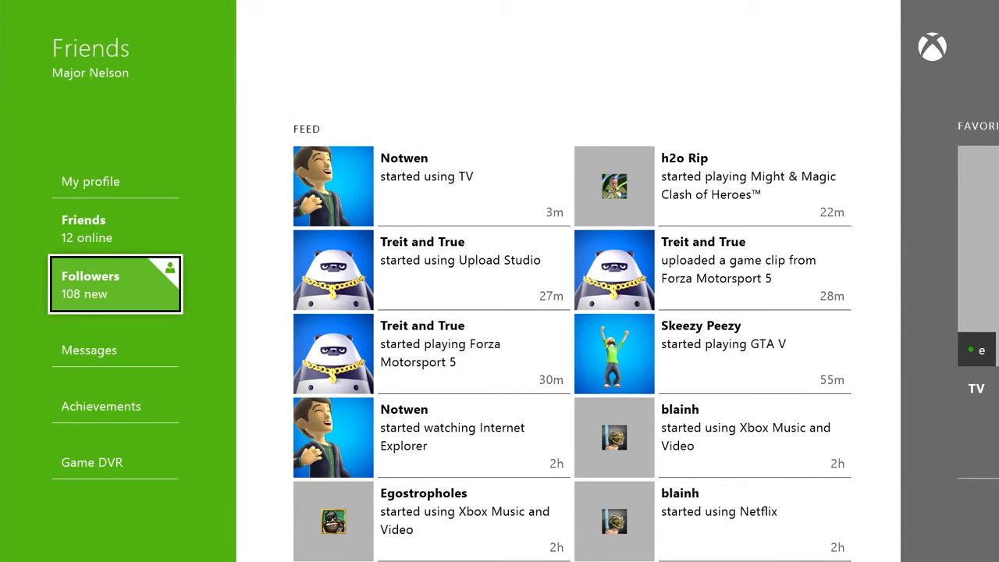
pyautogui.click(115, 284)
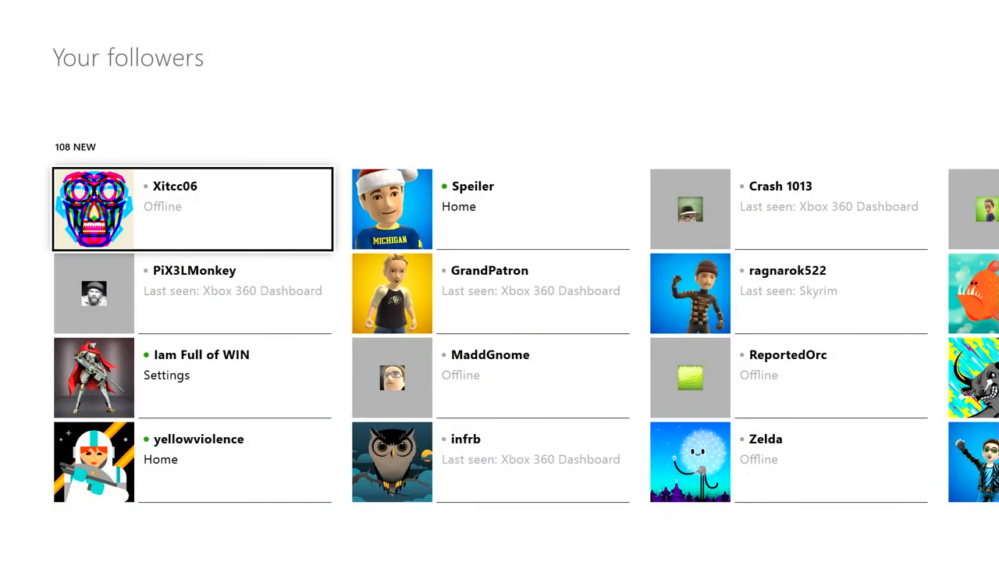